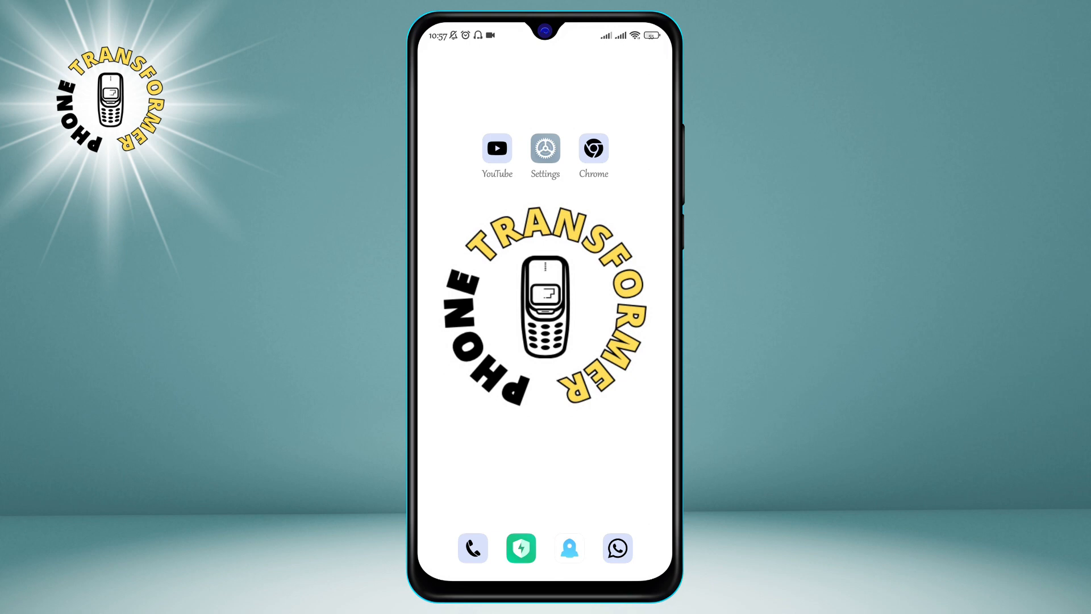
Launch Settings from the home screen and scroll the list to the Google entry
{"action": "left_click", "coordinate": [545, 148]}
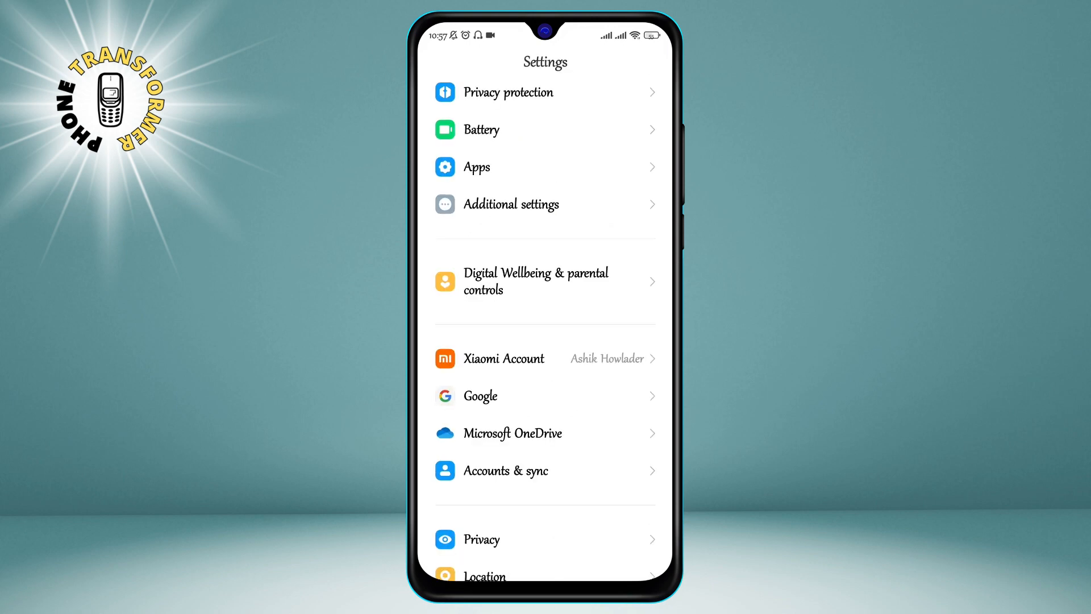
{"action": "scroll", "scroll_direction": "up", "scroll_amount": 3}
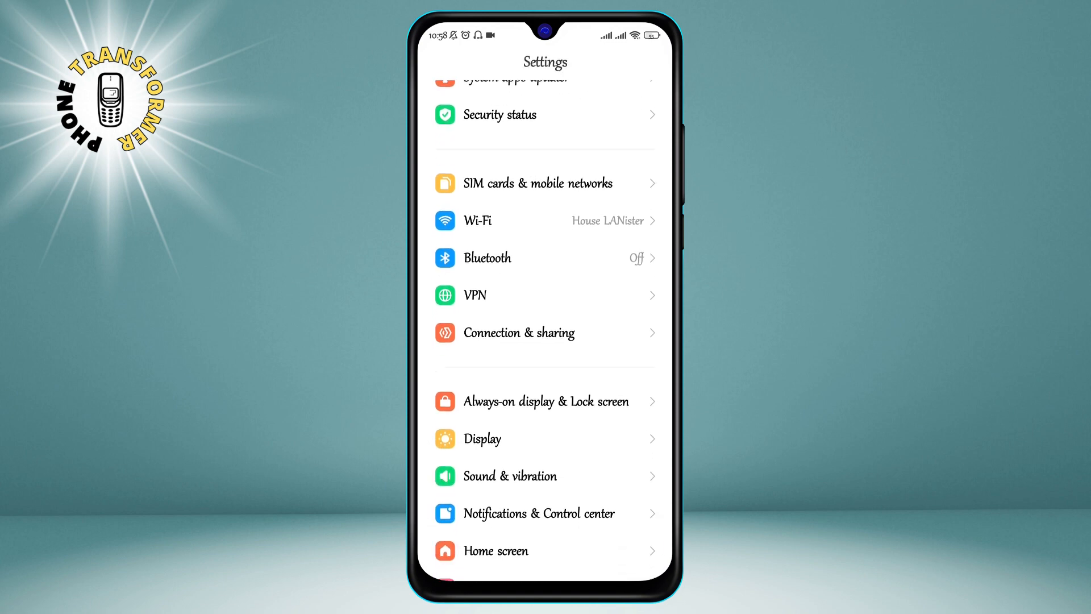
{"action": "scroll", "scroll_direction": "down", "scroll_amount": 3}
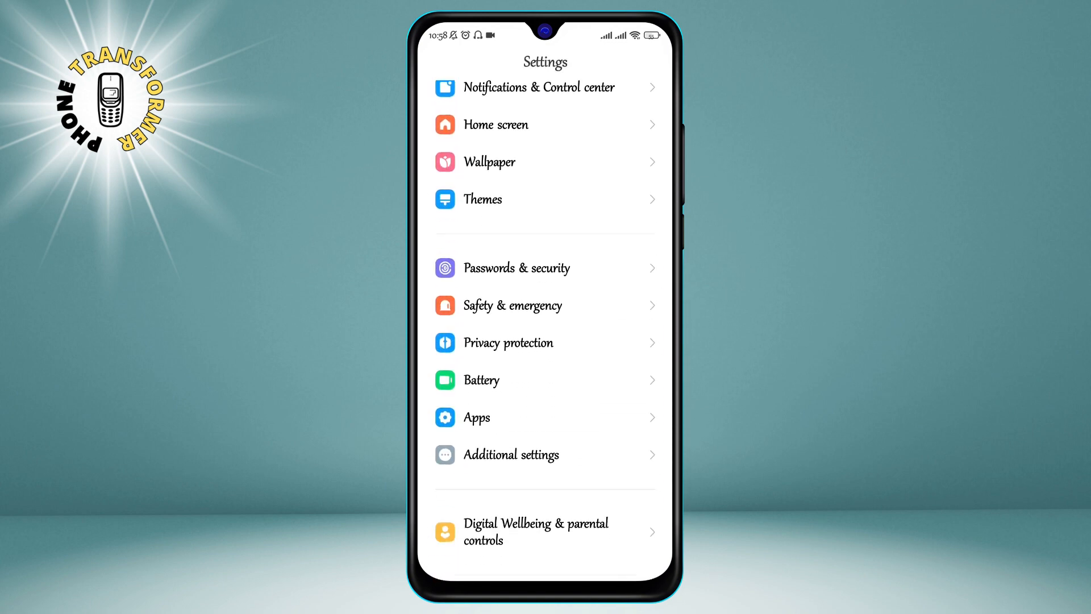
{"action": "scroll", "scroll_direction": "down", "scroll_amount": 3}
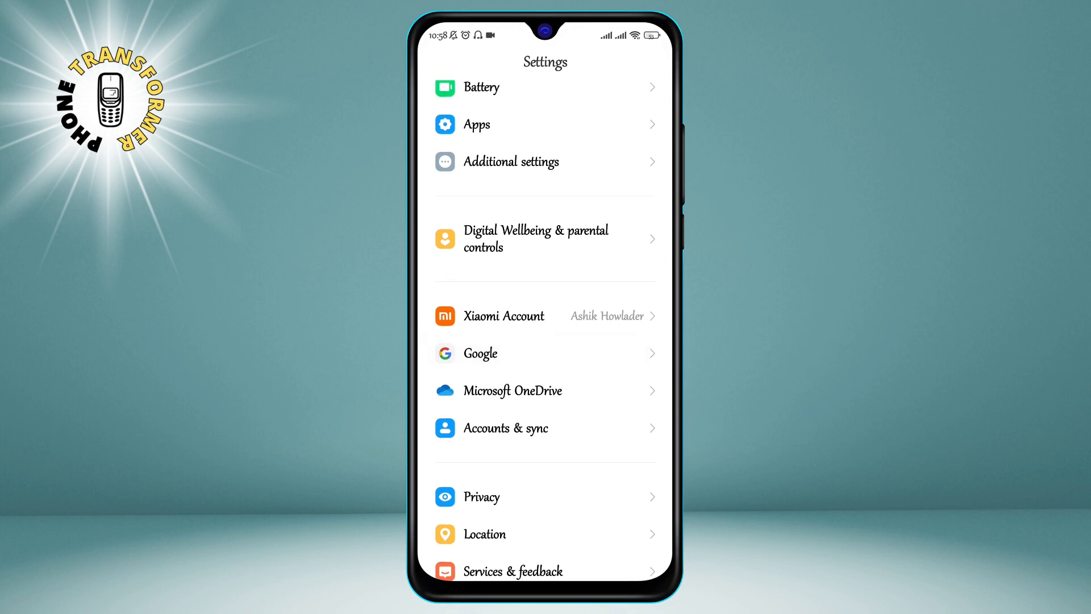
{"action": "scroll", "scroll_direction": "up", "scroll_amount": 3}
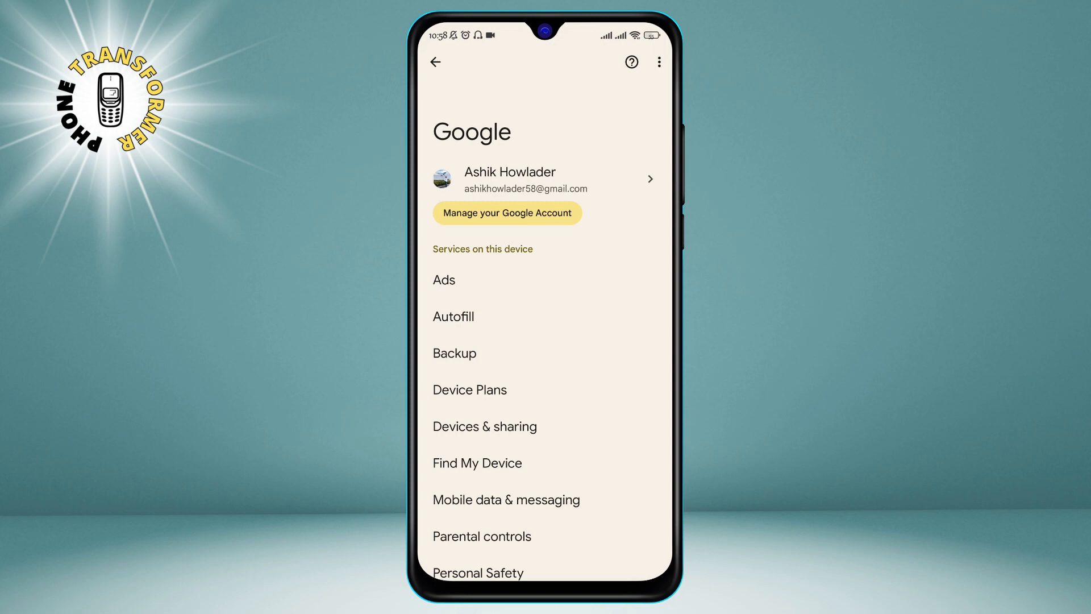
Go to Settings for Google apps, then Google Contacts sync
{"action": "scroll", "scroll_direction": "up", "scroll_amount": 3}
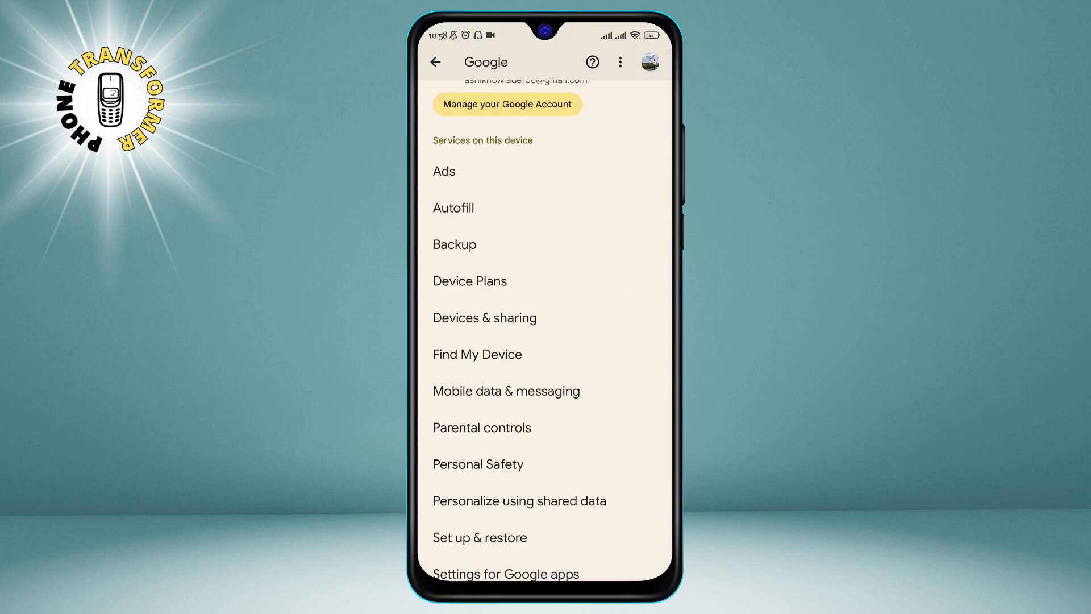
{"action": "left_click", "coordinate": [506, 573]}
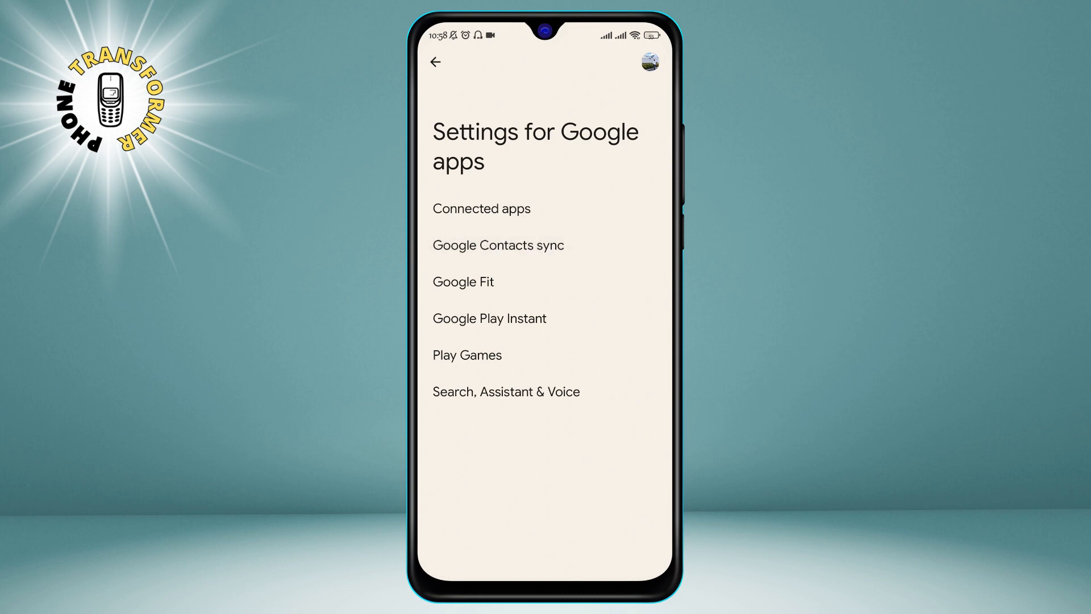
{"action": "left_click", "coordinate": [499, 245]}
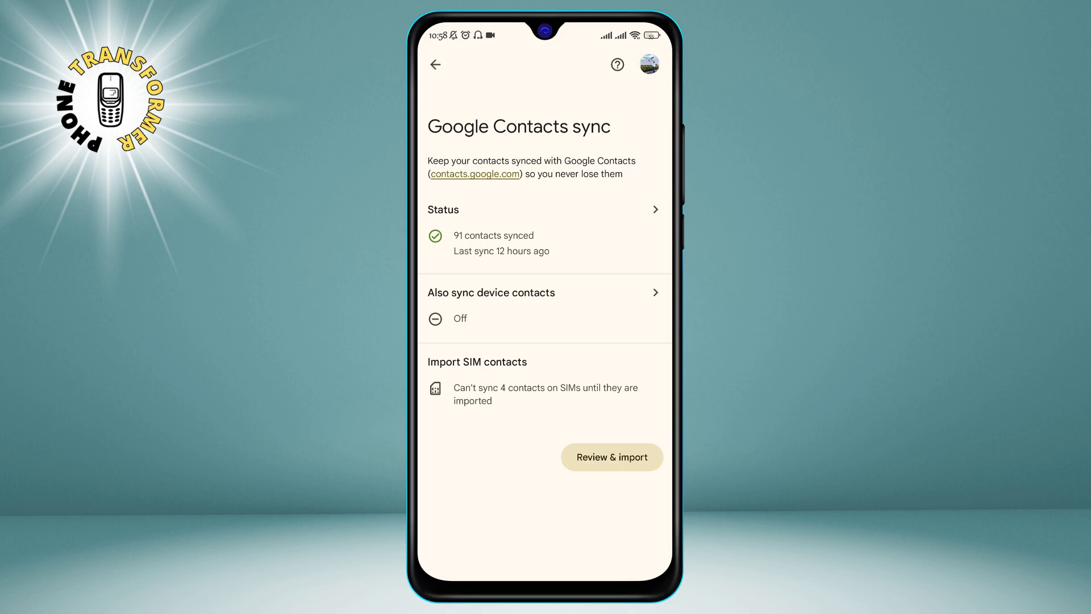
Switch on 'Automatically back up & sync device contacts' and choose the Google account
{"action": "left_click", "coordinate": [546, 300]}
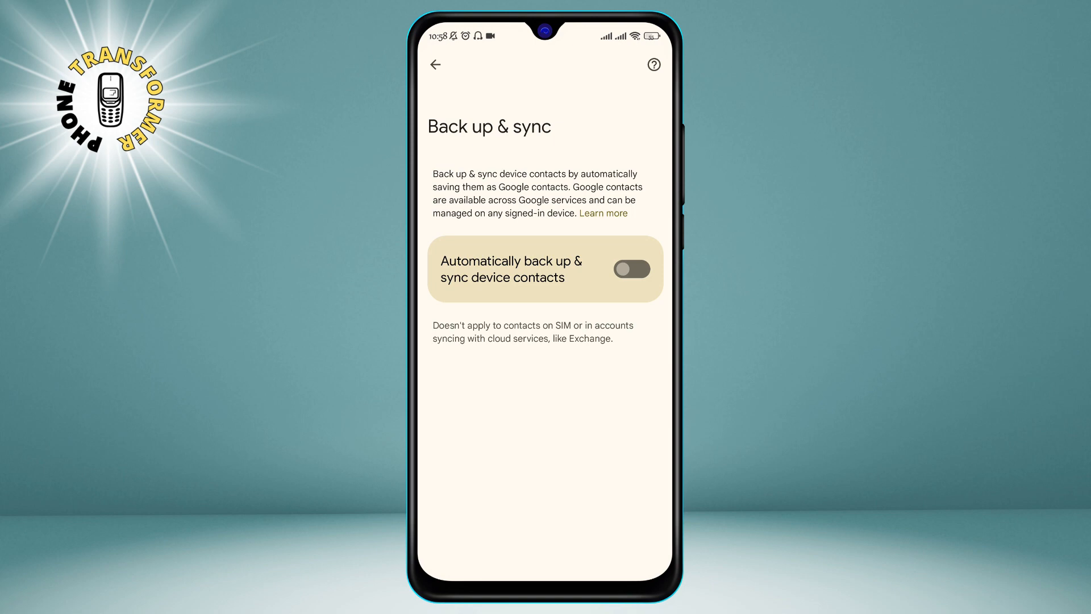
{"action": "left_click", "coordinate": [632, 269]}
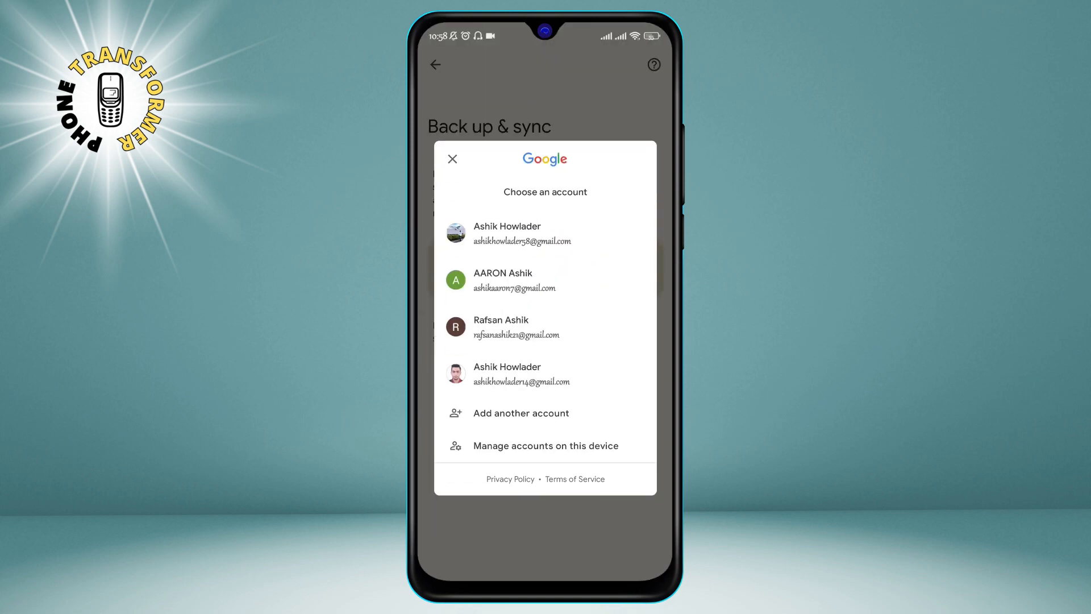
{"action": "left_click", "coordinate": [545, 234]}
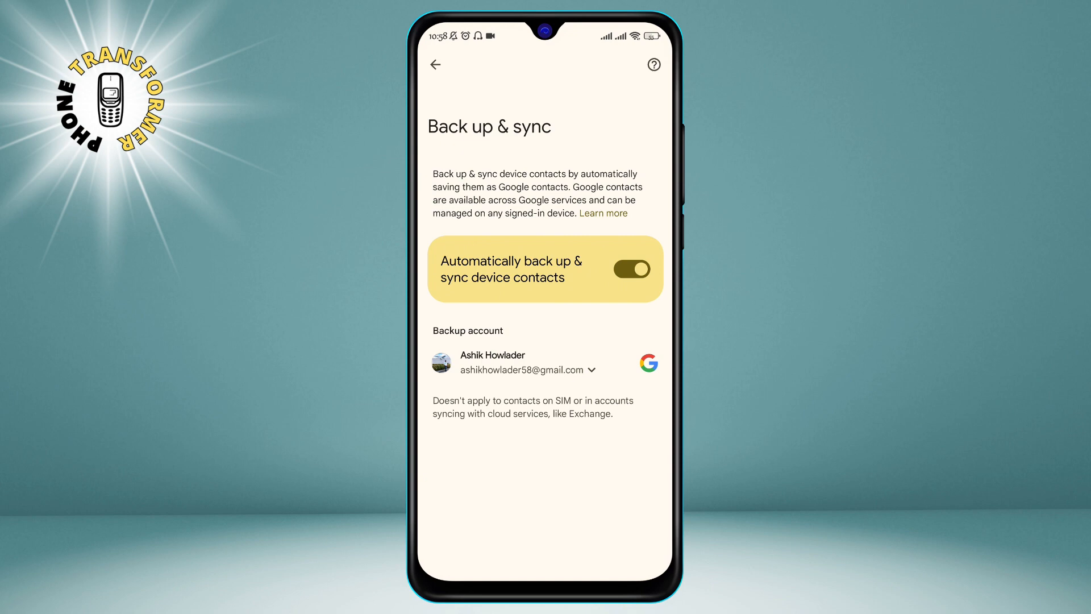
{"action": "left_click", "coordinate": [523, 369]}
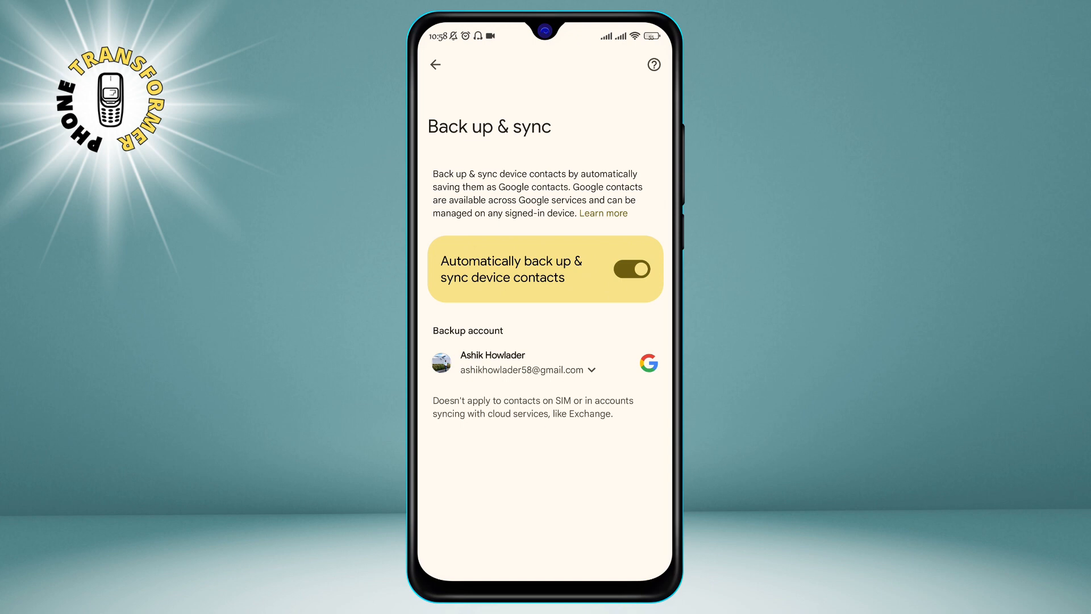
{"action": "left_click", "coordinate": [522, 369]}
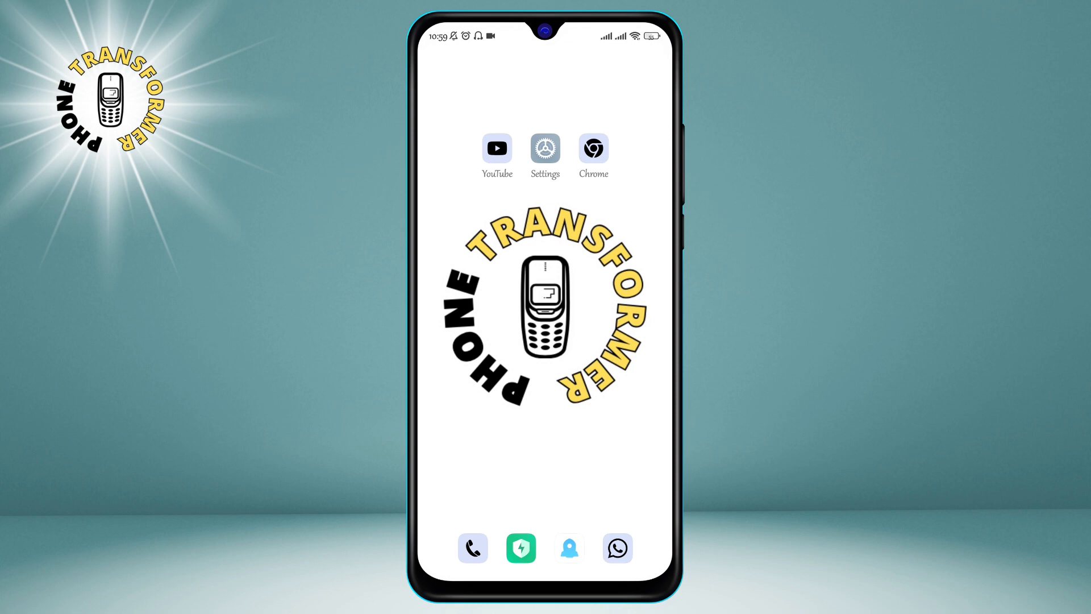
Load contacts.google.com in Chrome
{"action": "left_click", "coordinate": [592, 148]}
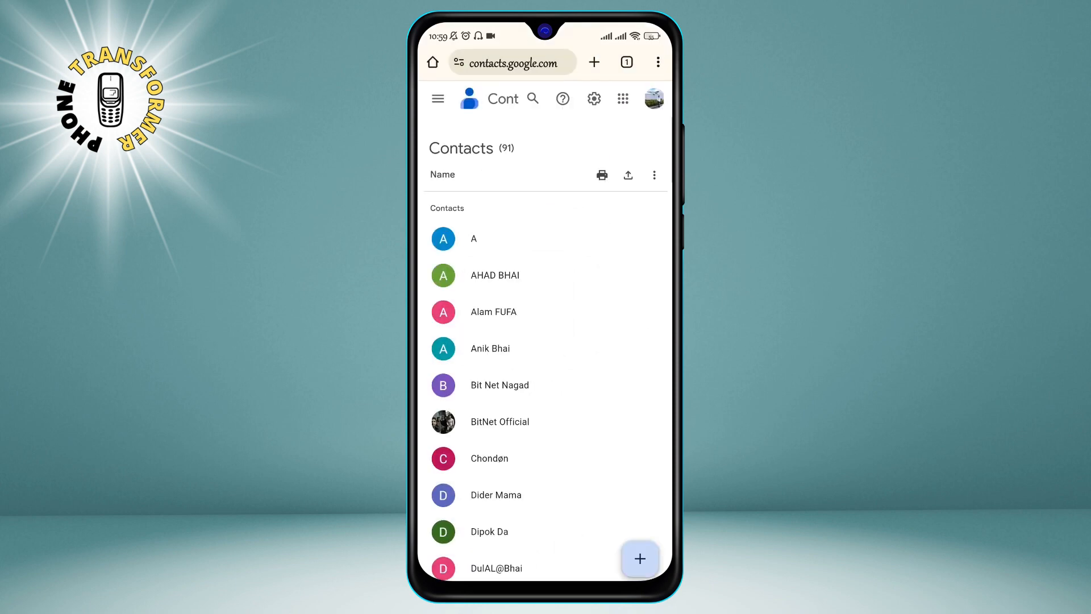
{"action": "left_click", "coordinate": [512, 62]}
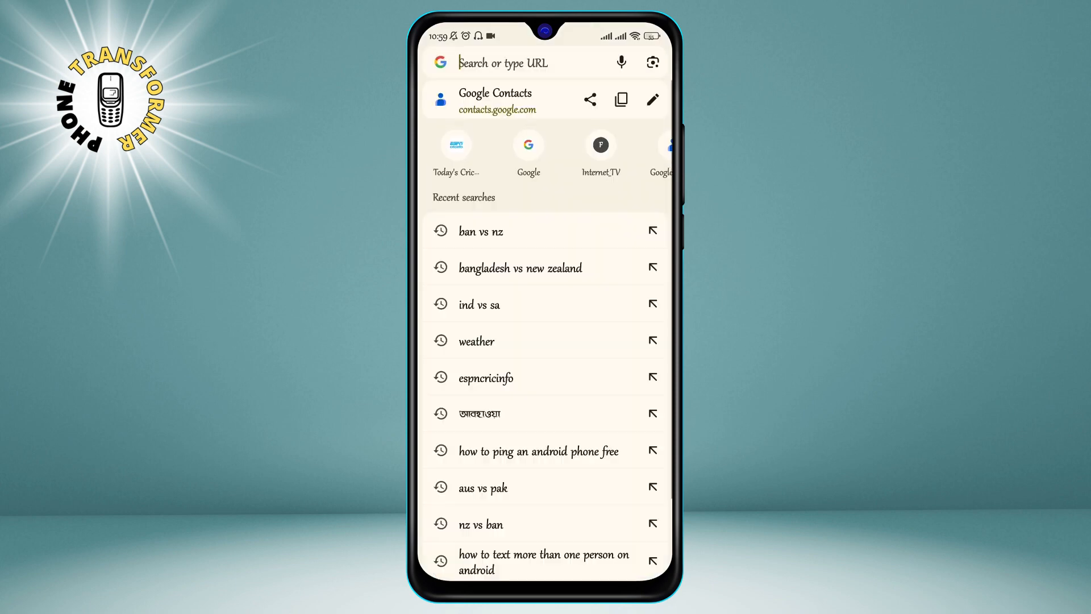
{"action": "left_click", "coordinate": [495, 99]}
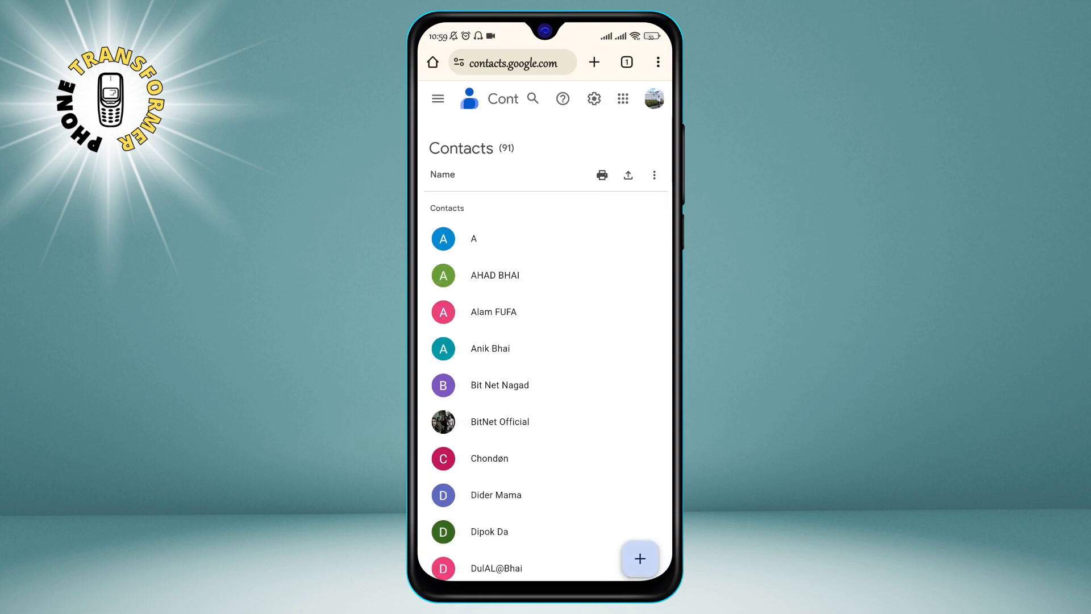
Export Contacts (91) in Google CSV format to the phone
{"action": "left_click", "coordinate": [627, 174]}
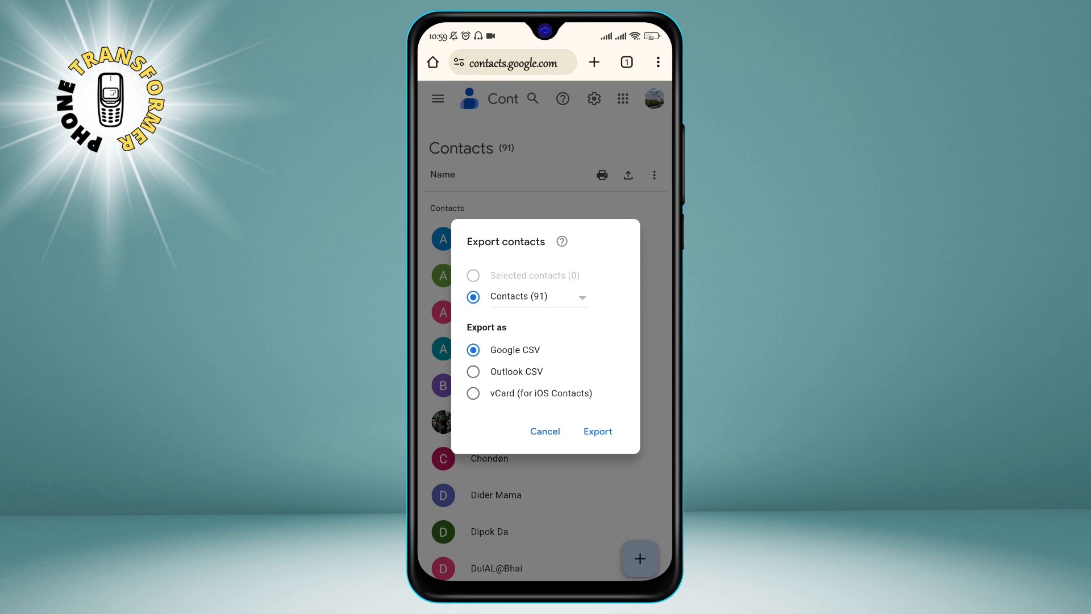
{"action": "left_click", "coordinate": [596, 431]}
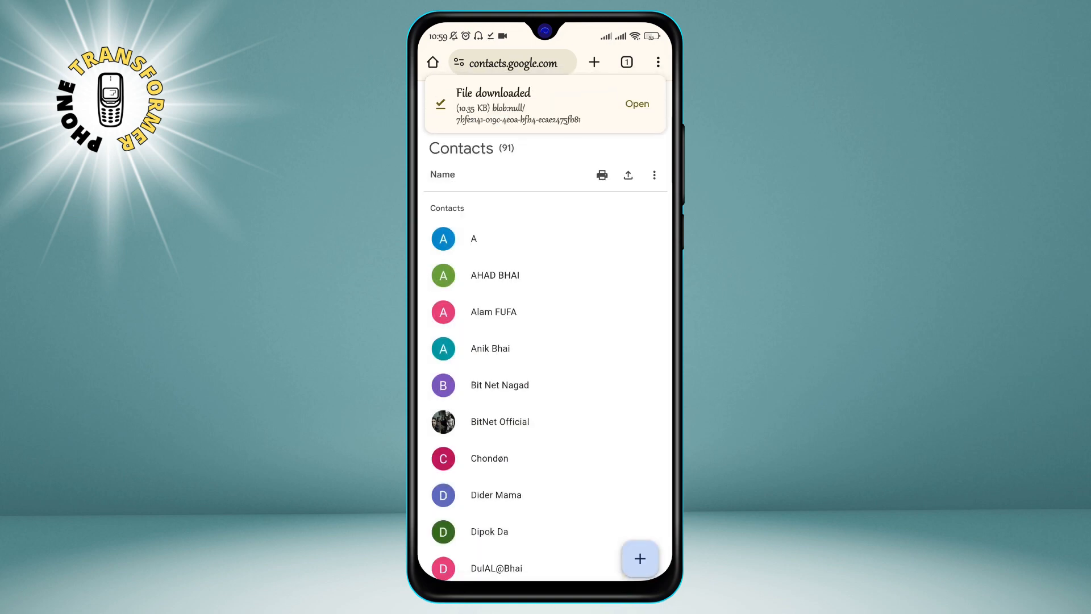
{"action": "left_click", "coordinate": [654, 175]}
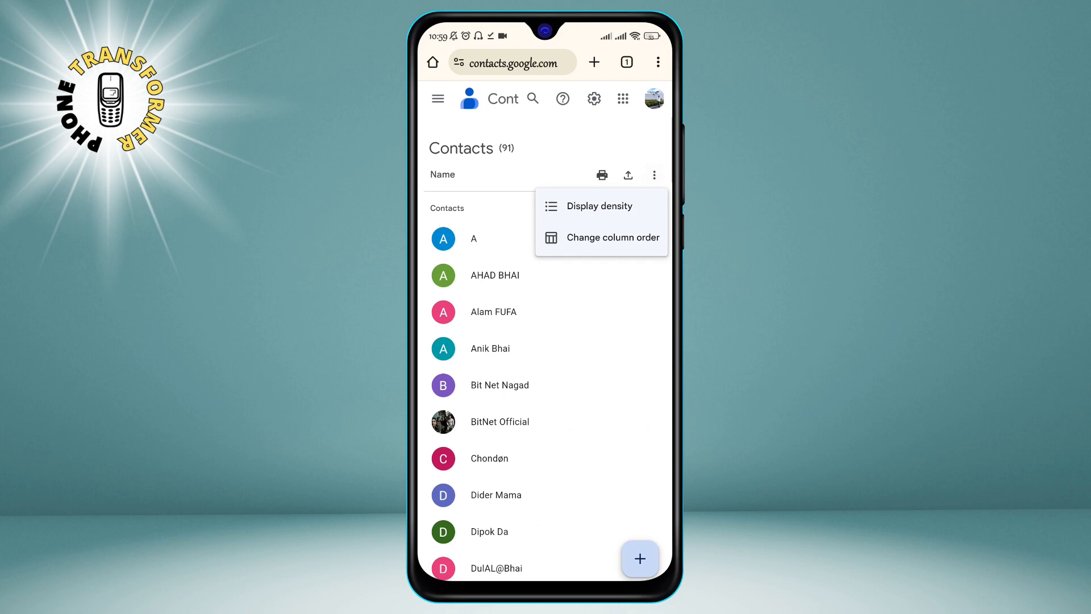
Import the contacts.csv file via the menu's Import option
{"action": "left_click", "coordinate": [437, 99]}
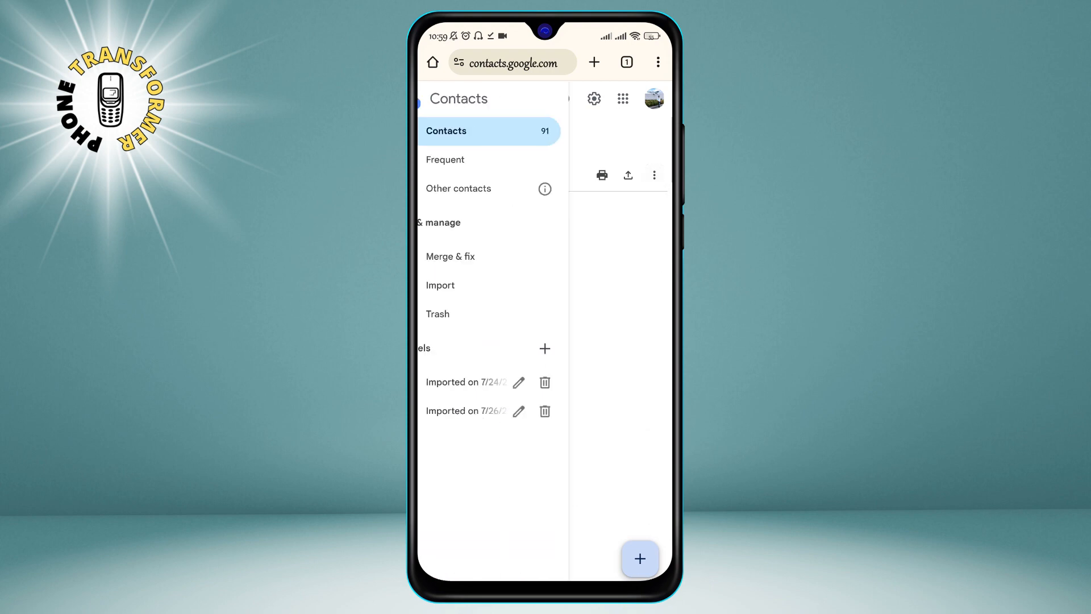
{"action": "left_click", "coordinate": [440, 285]}
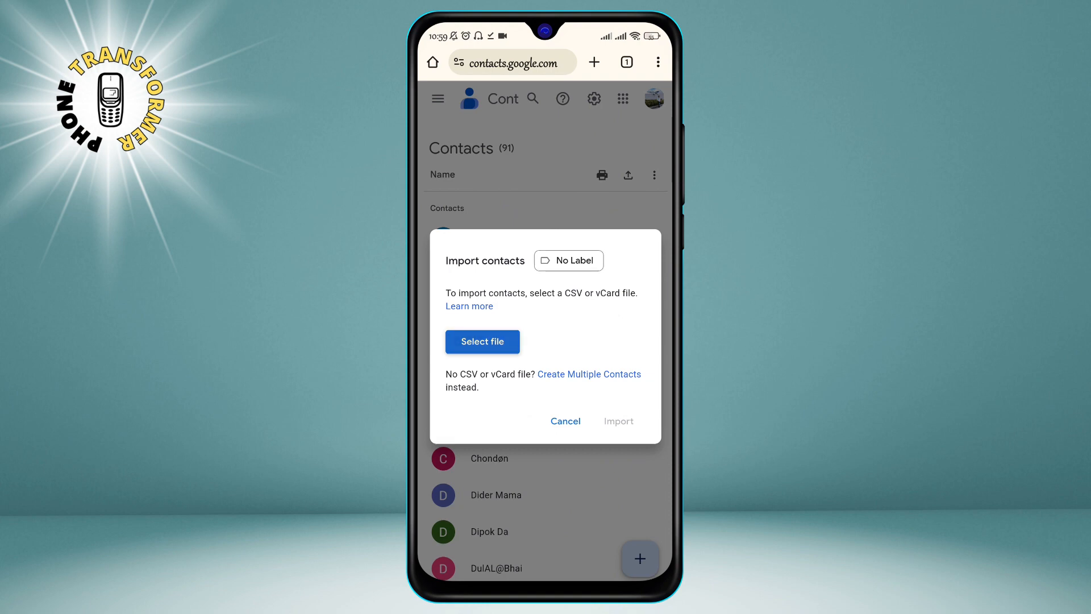
{"action": "left_click", "coordinate": [482, 341]}
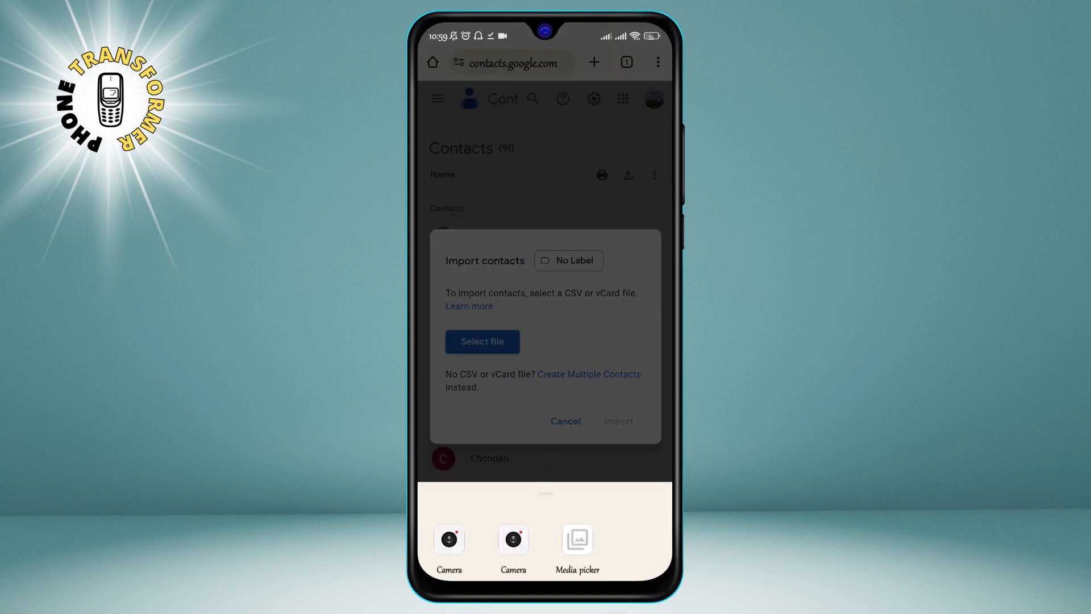
{"action": "left_click", "coordinate": [577, 539]}
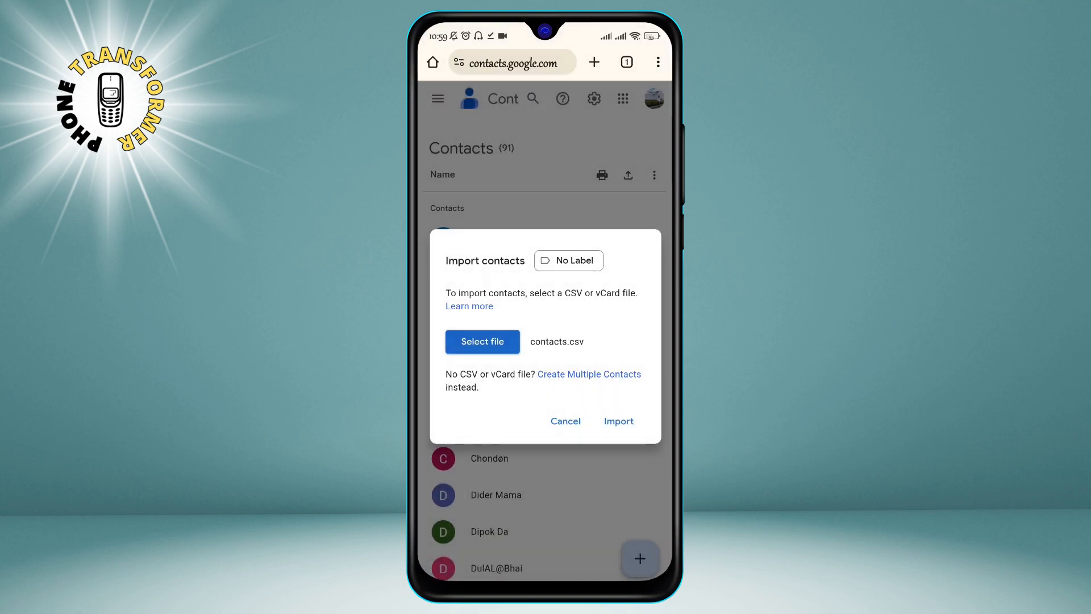
{"action": "left_click", "coordinate": [617, 421]}
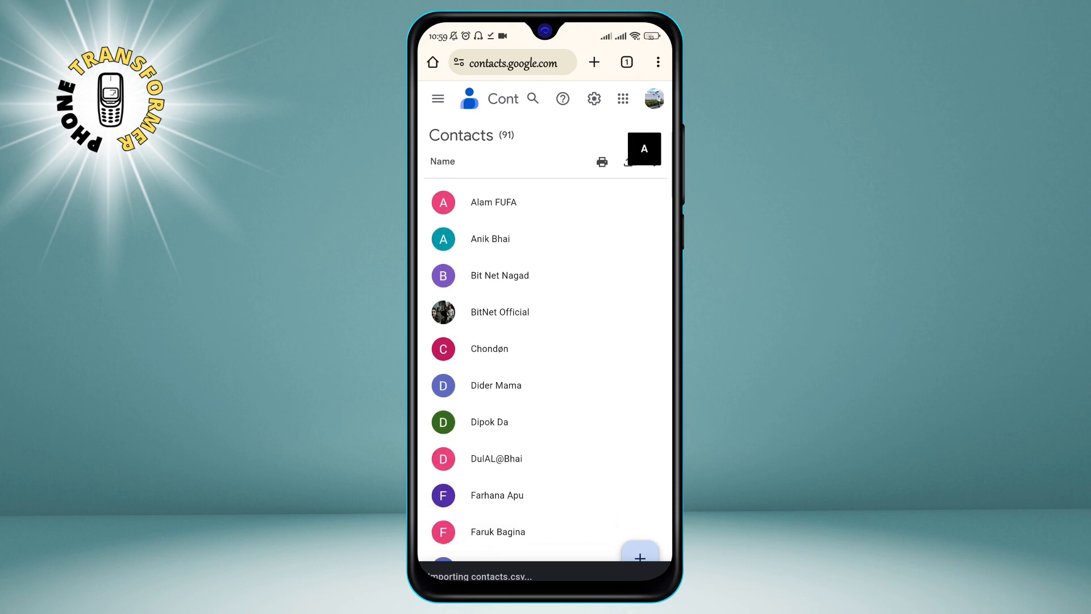
{"action": "scroll", "scroll_direction": "down", "scroll_amount": 3}
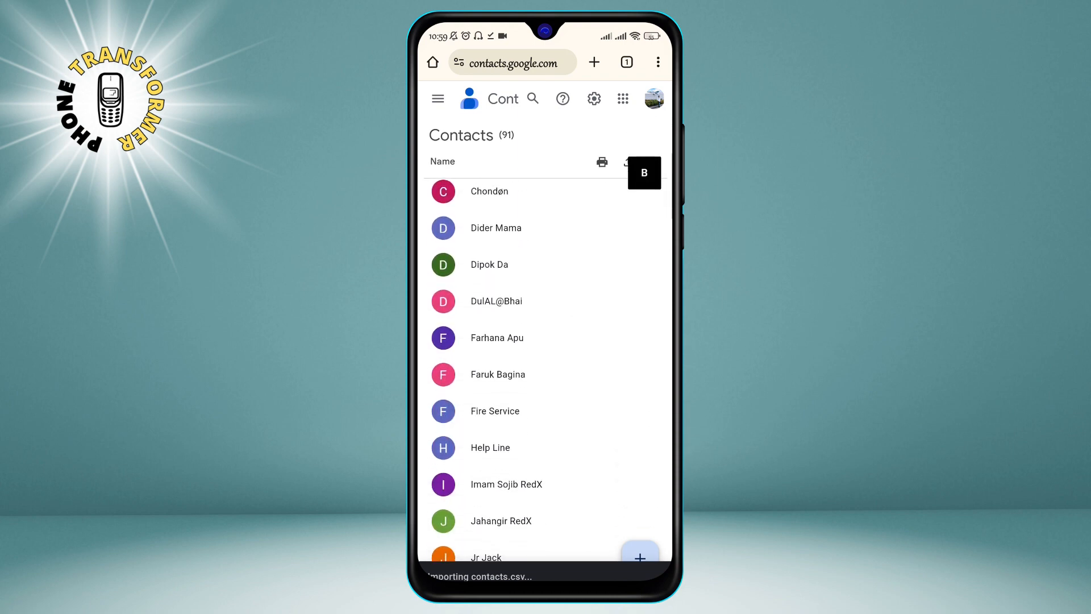